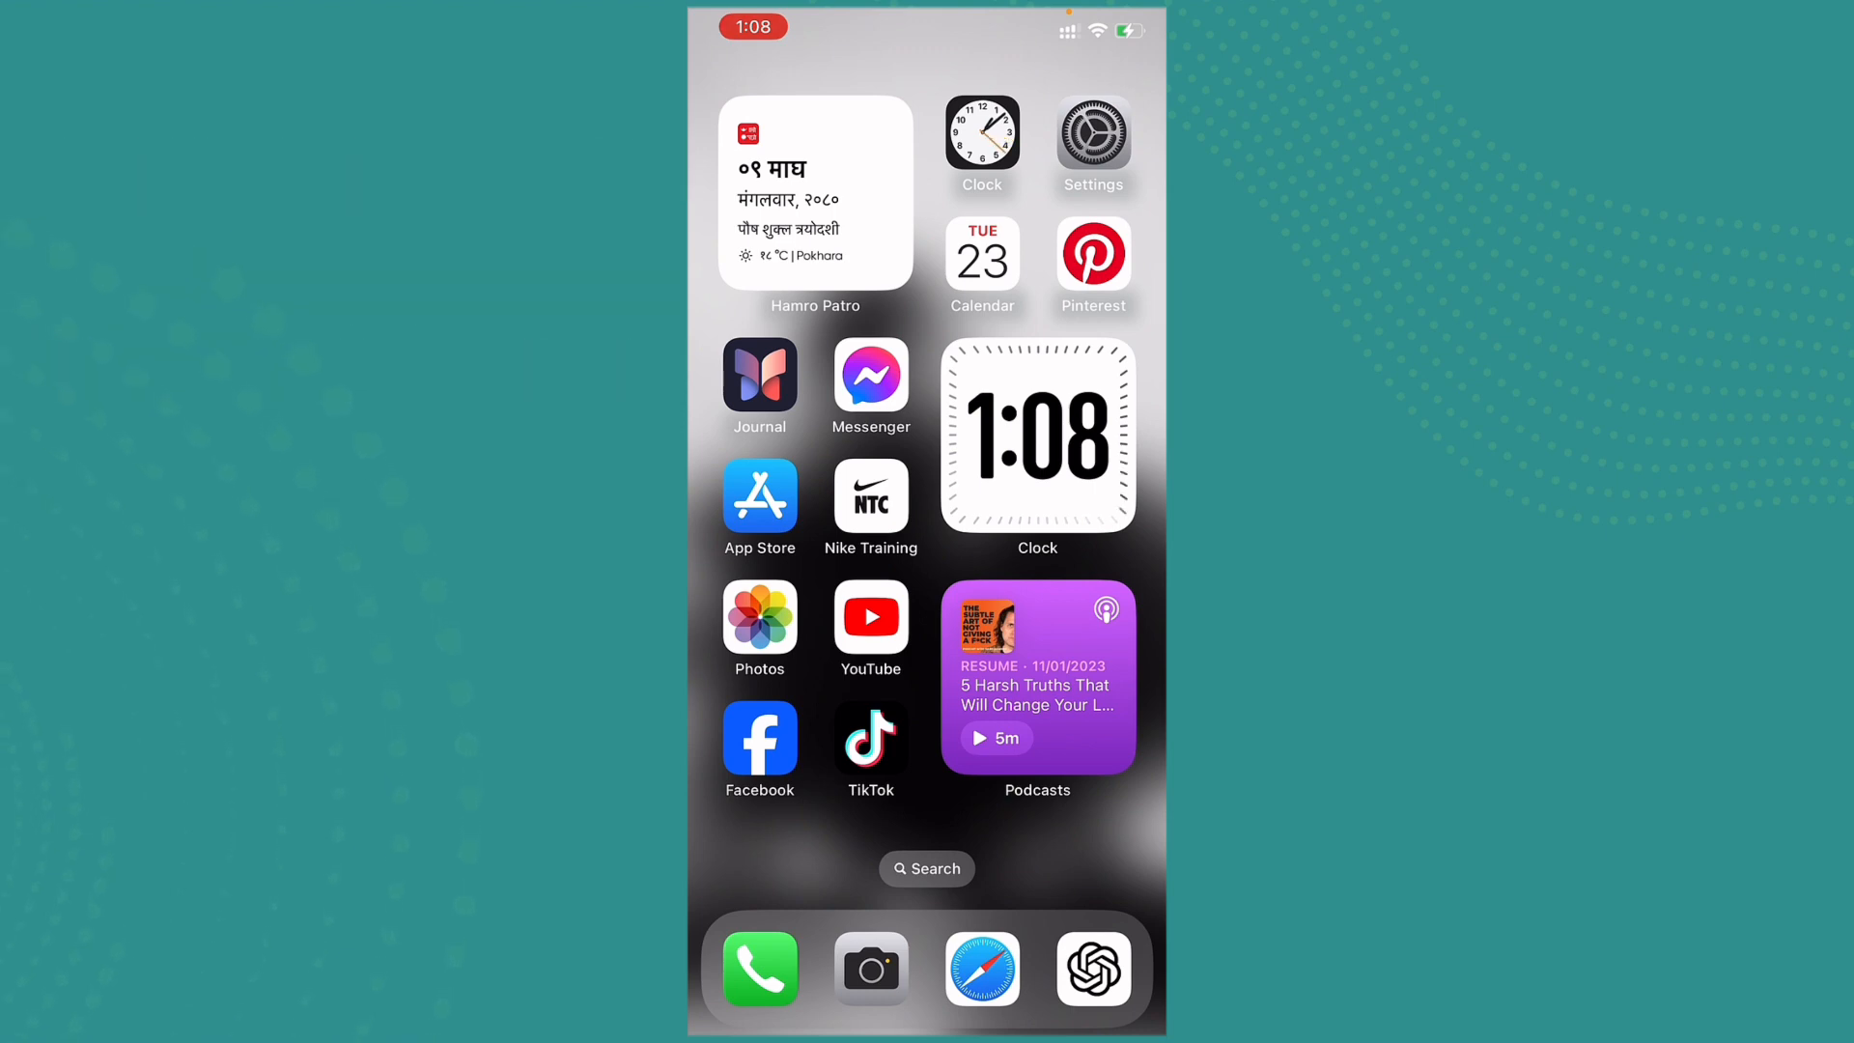
Launch Facebook from the Home Screen to show the news feed
left_click(759, 738)
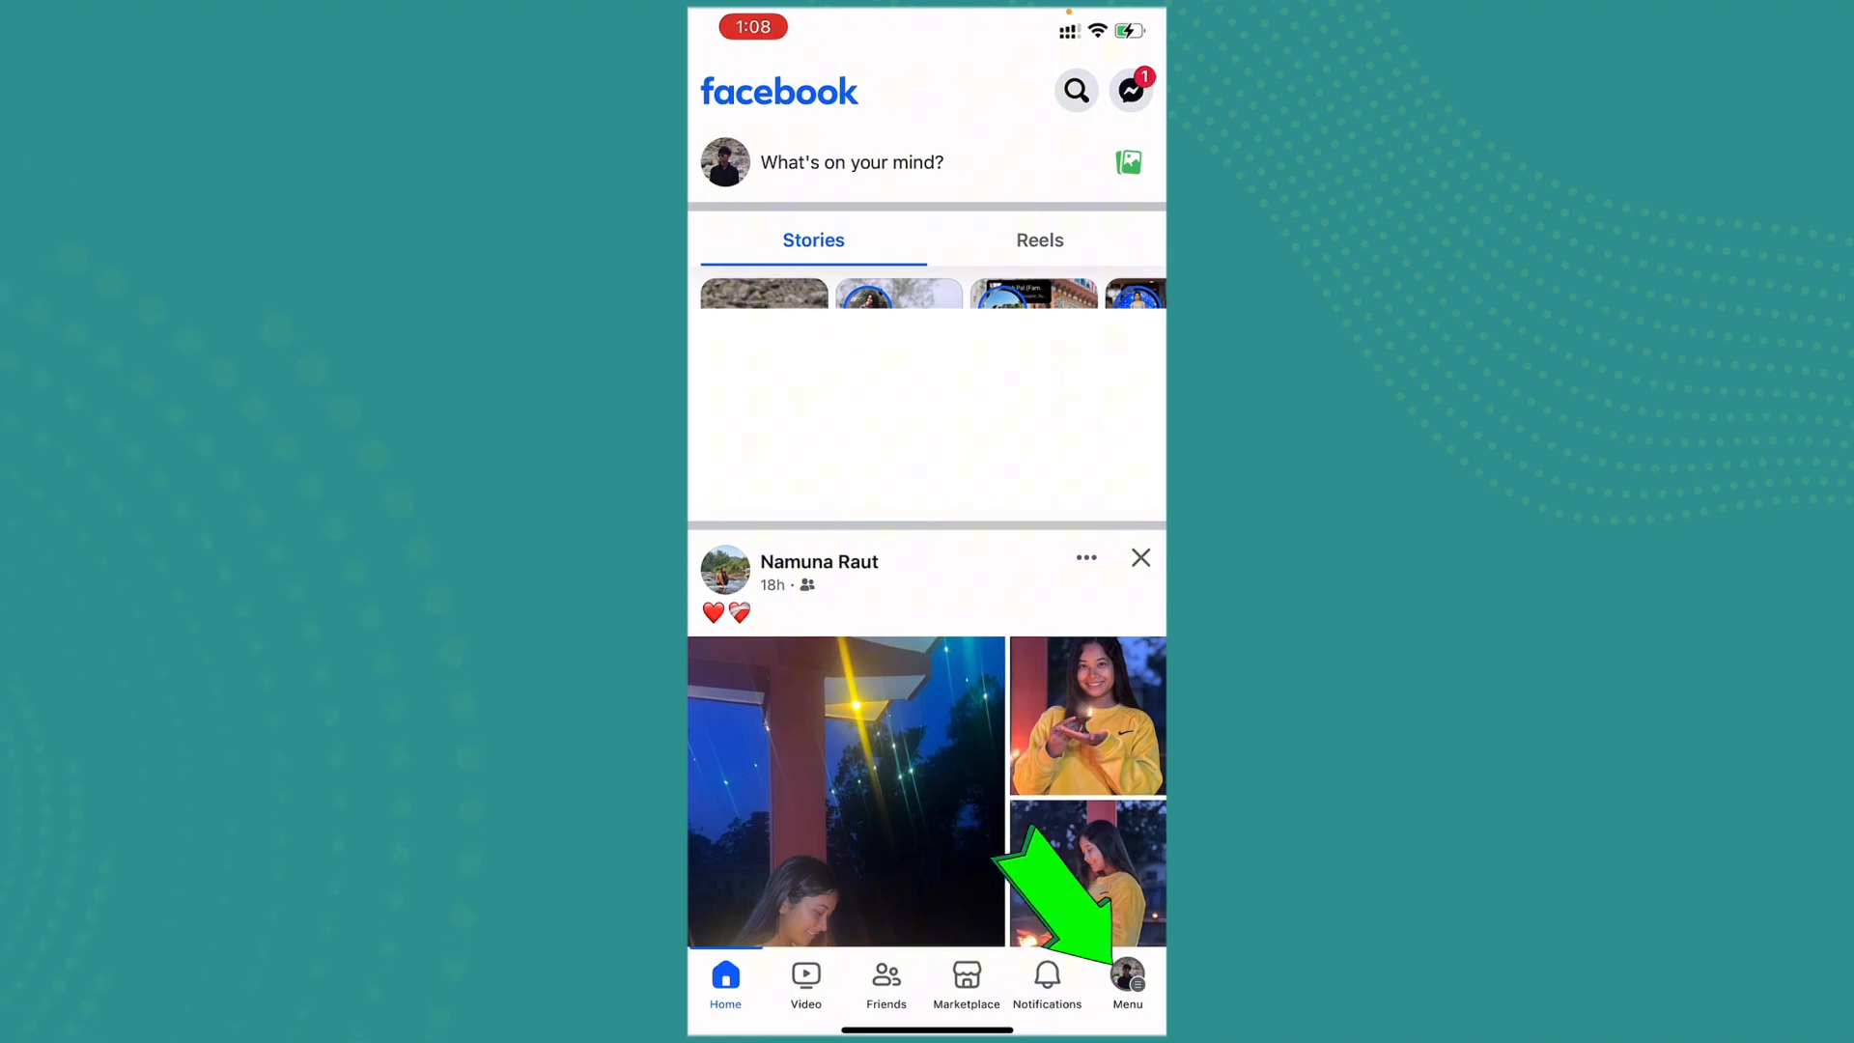
Go through Menu and Settings & privacy to Accounts Center's Personal details
left_click(1127, 975)
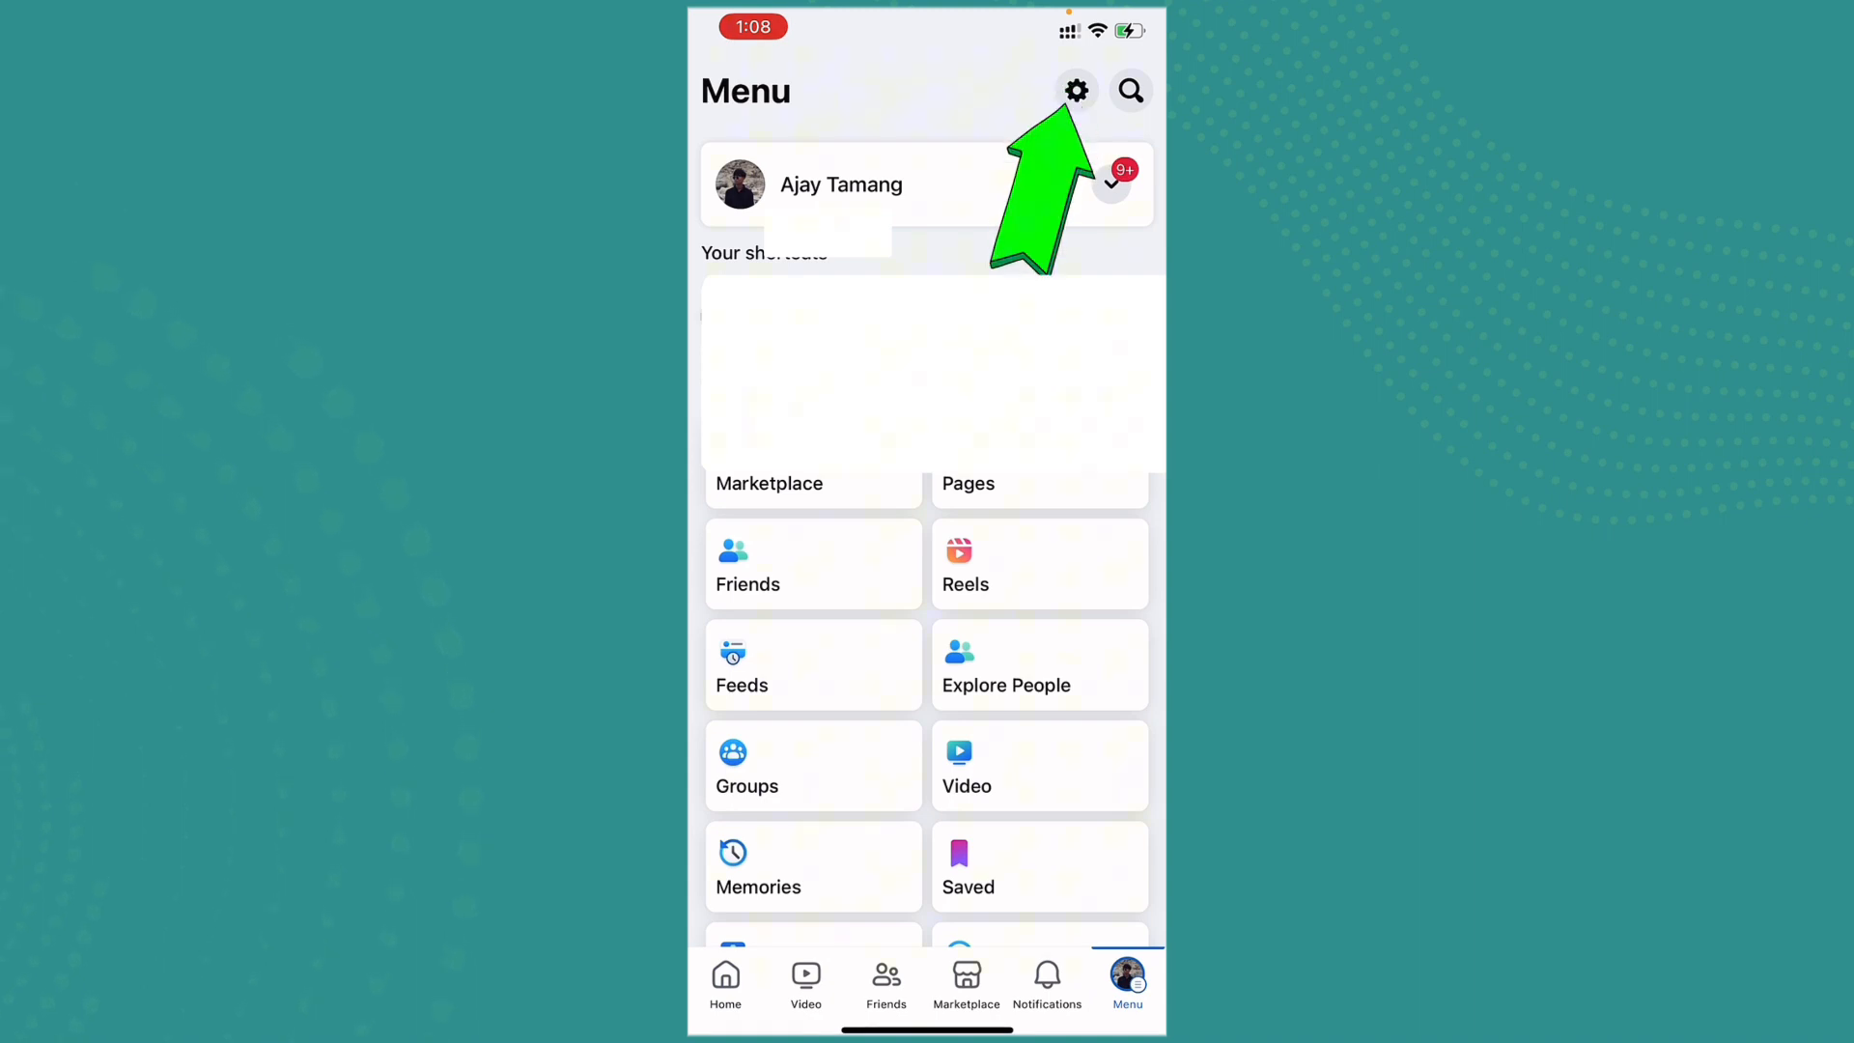
left_click(1074, 90)
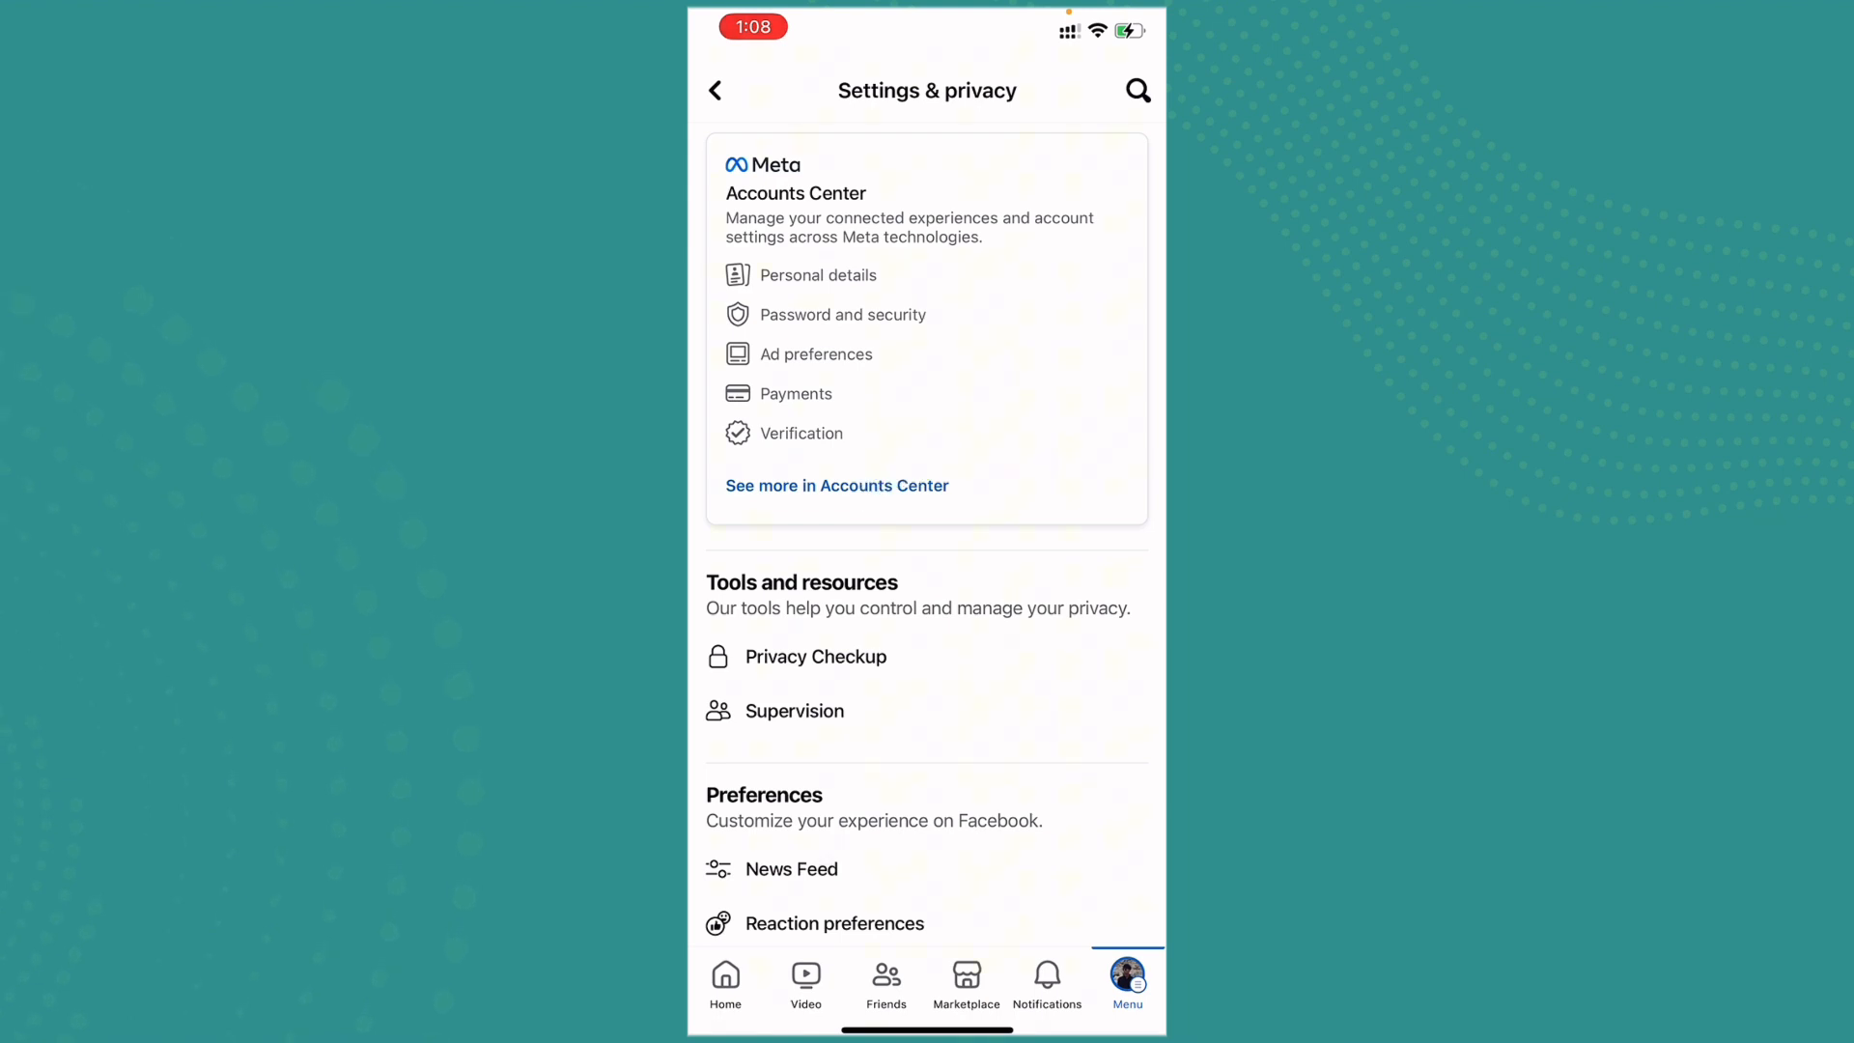
left_click(836, 484)
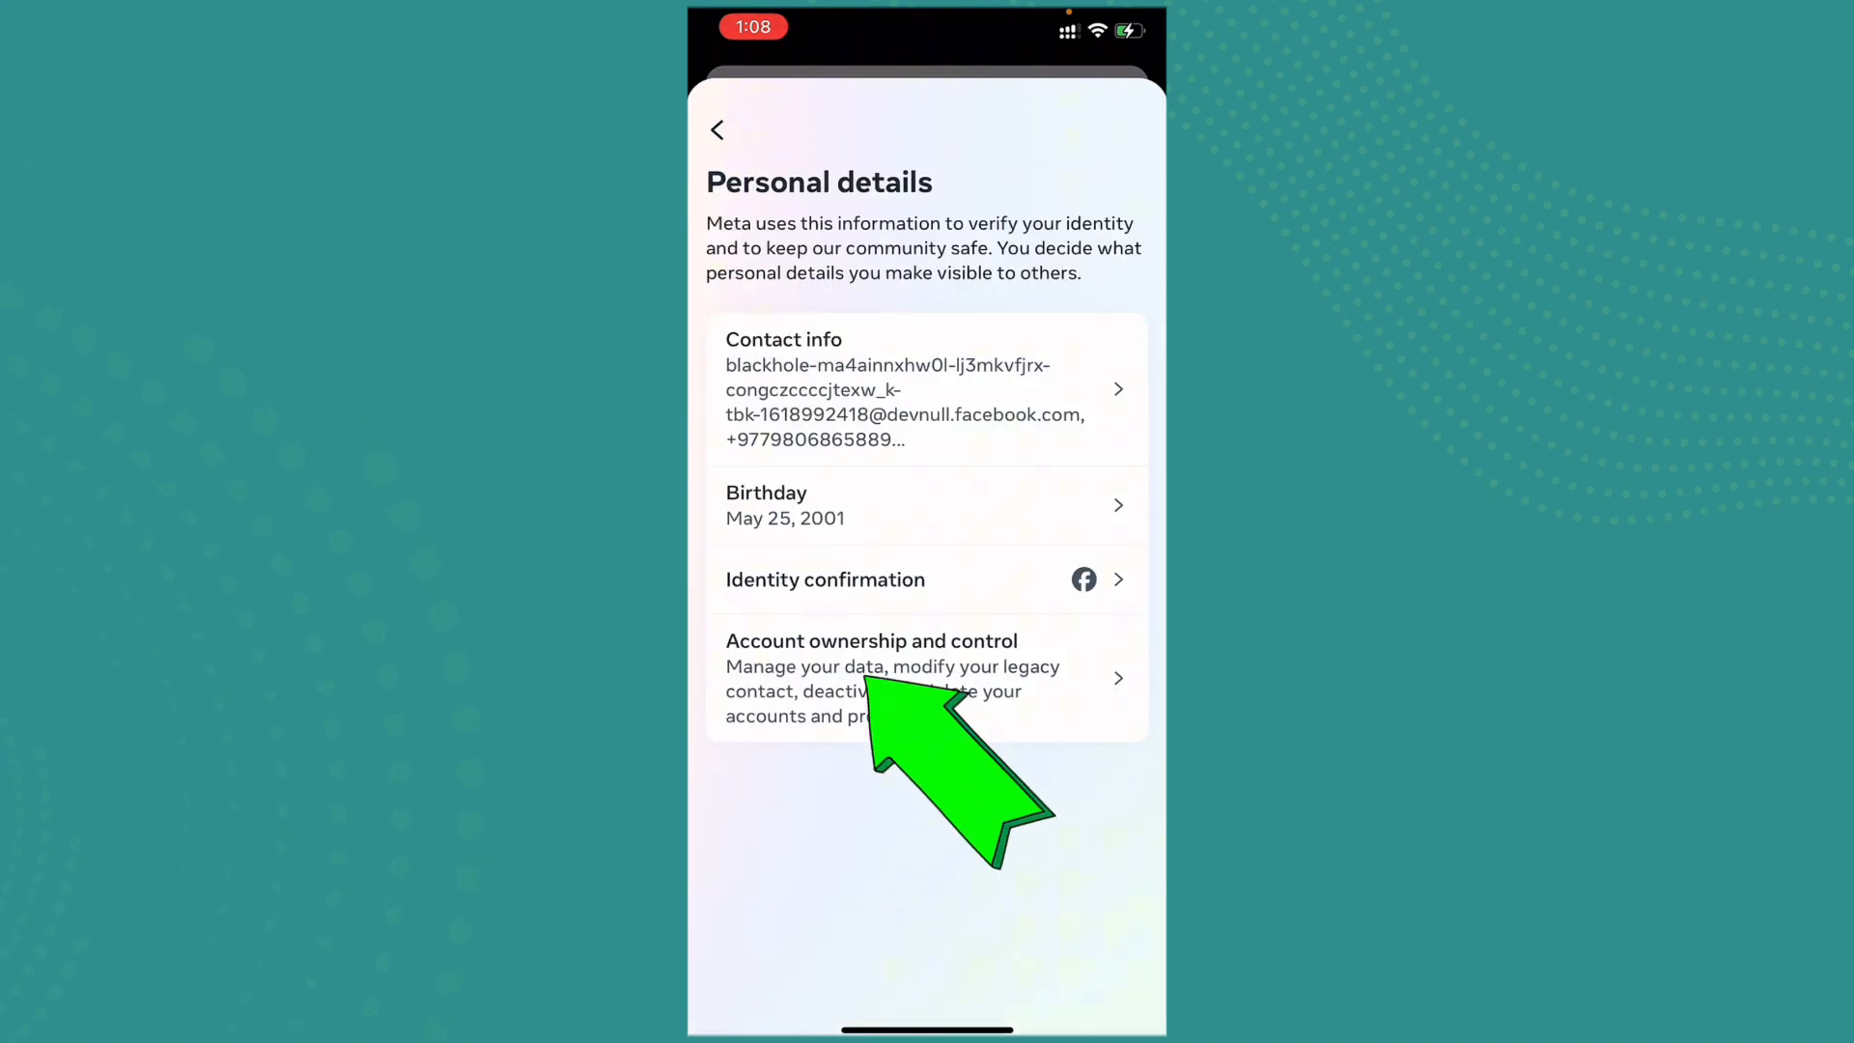
Open Account ownership and control, then Deactivation or deletion, keeping Deactivate account selected
left_click(871, 676)
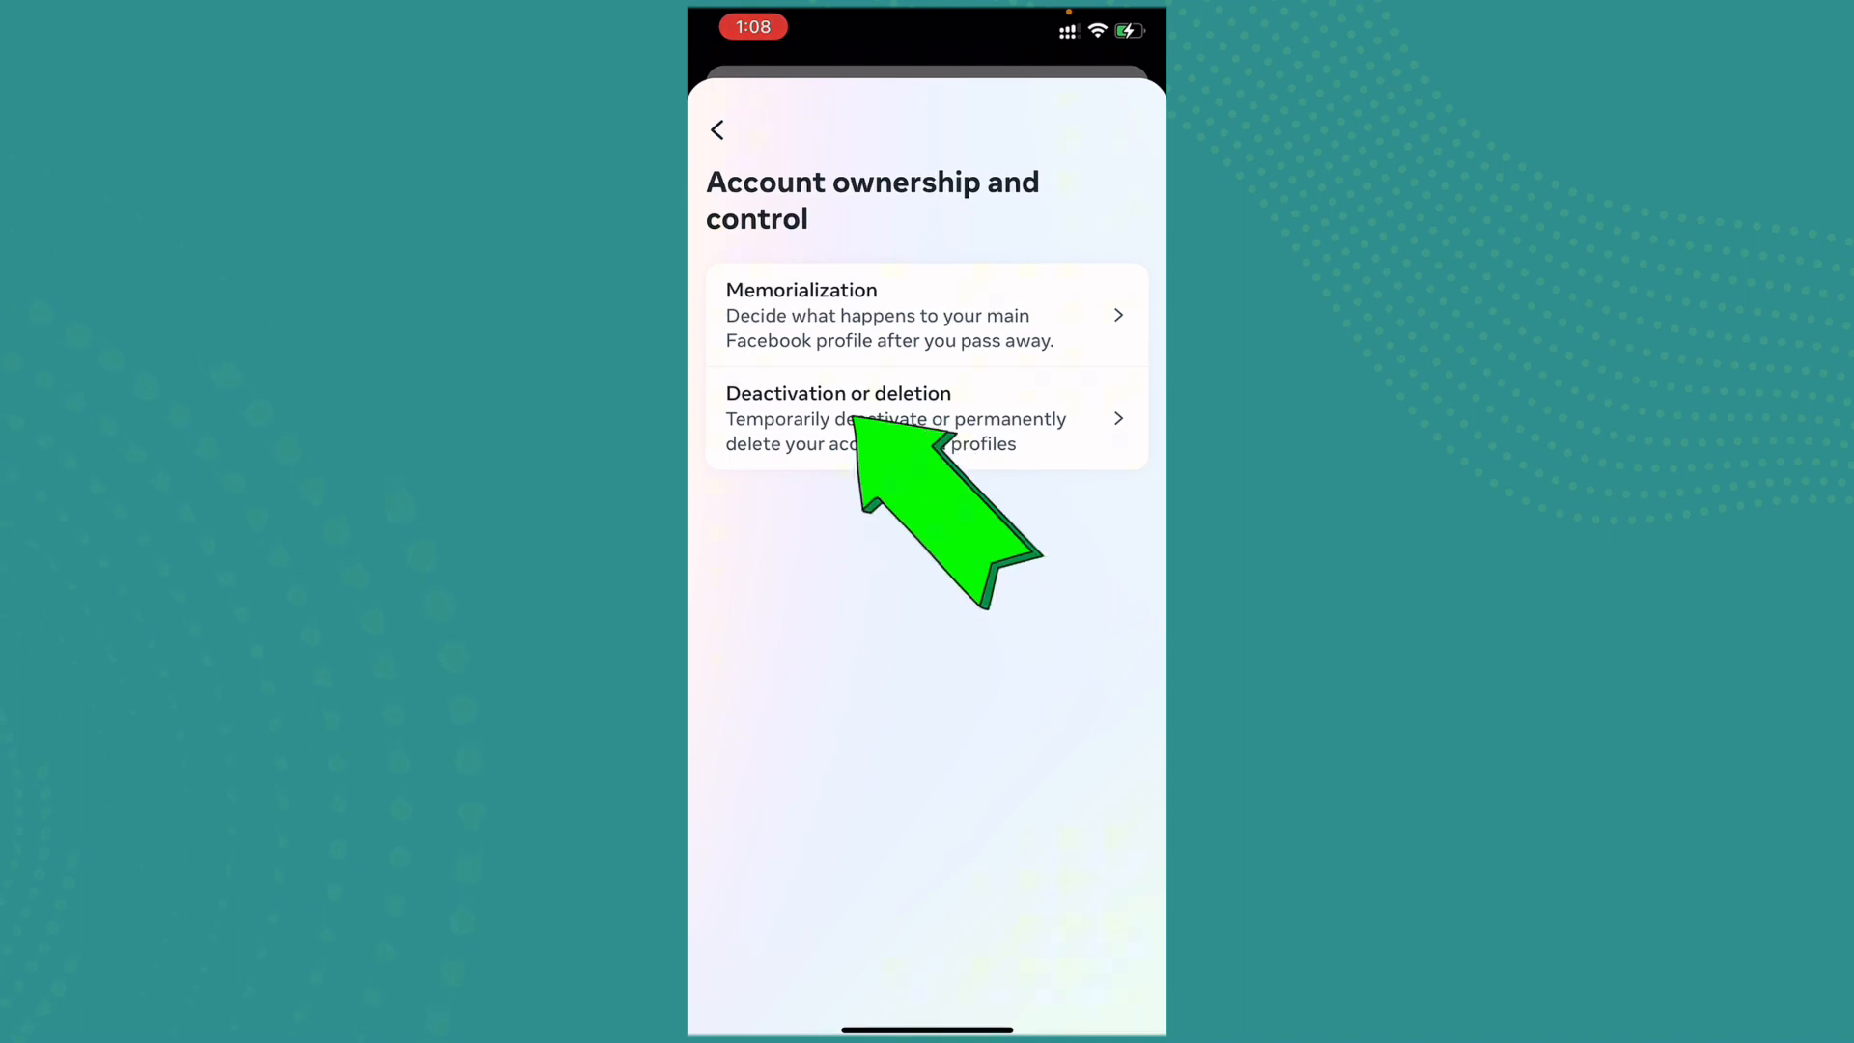
left_click(926, 417)
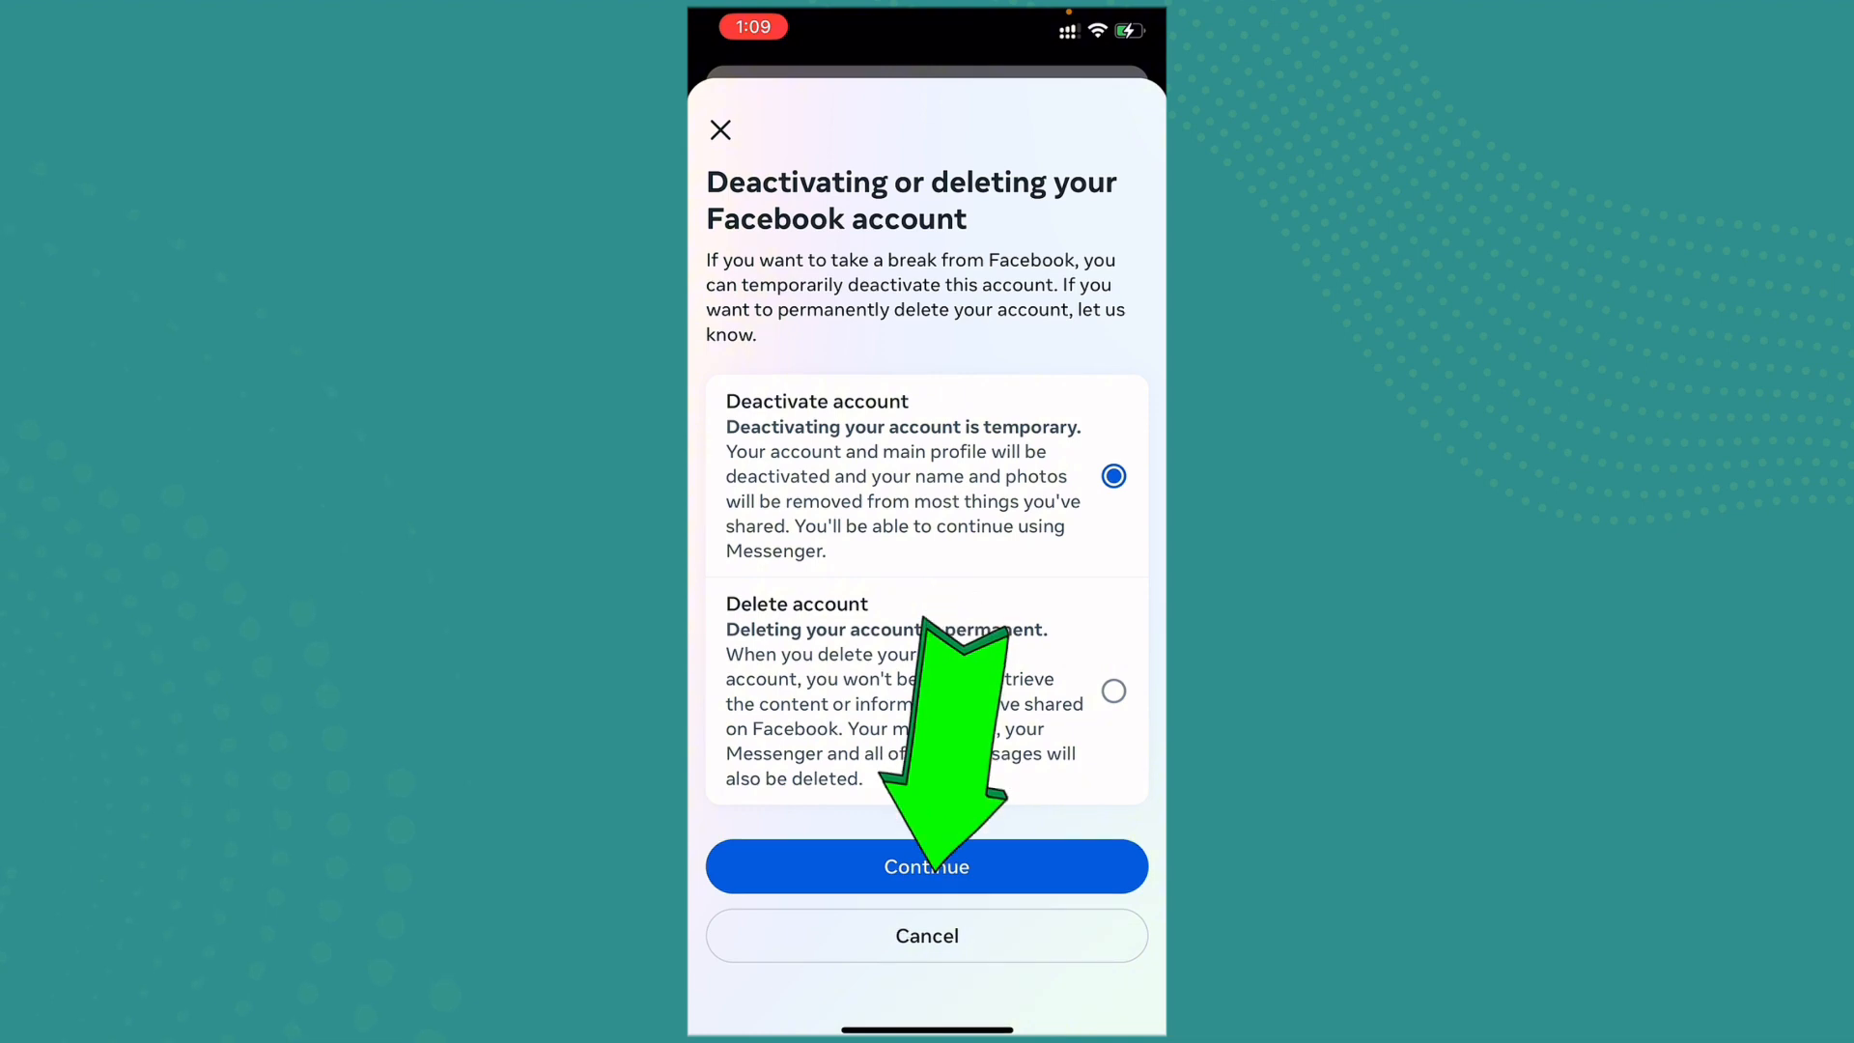
Continue past the deactivation and affected-profiles notices to the password re-entry screen
left_click(926, 865)
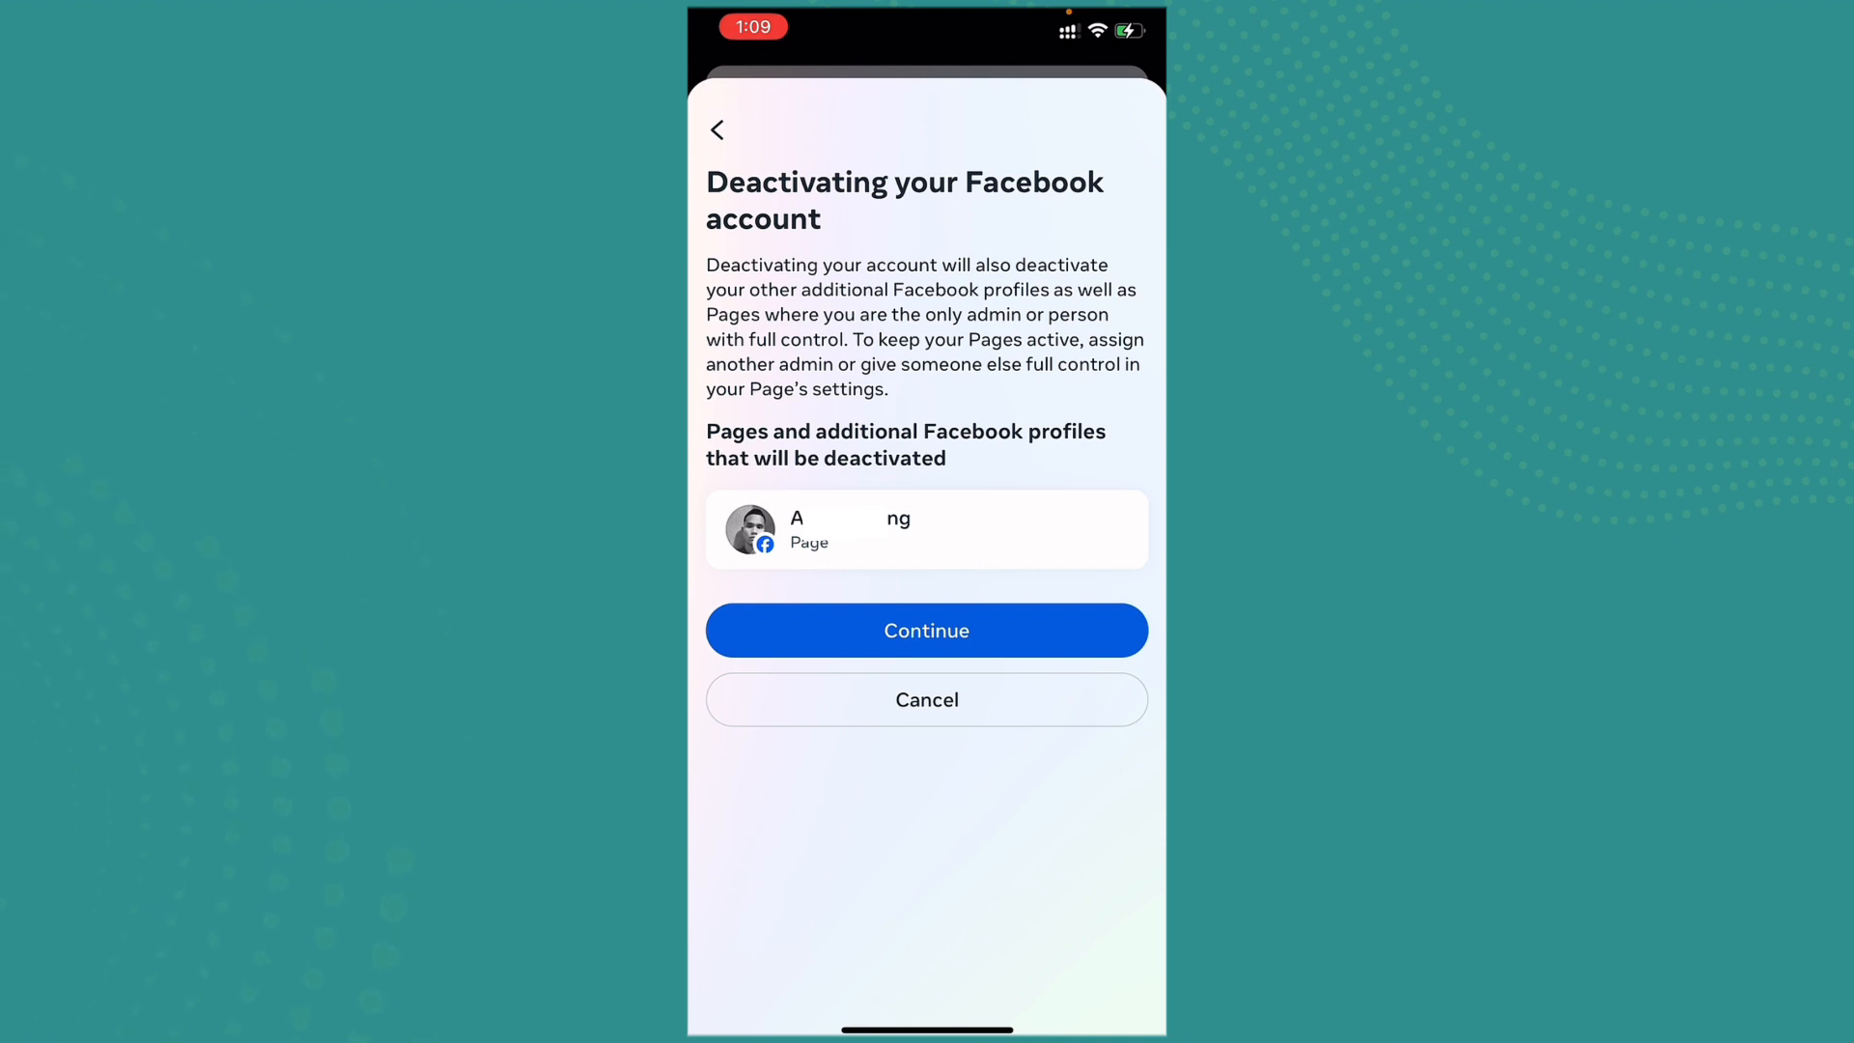
left_click(926, 629)
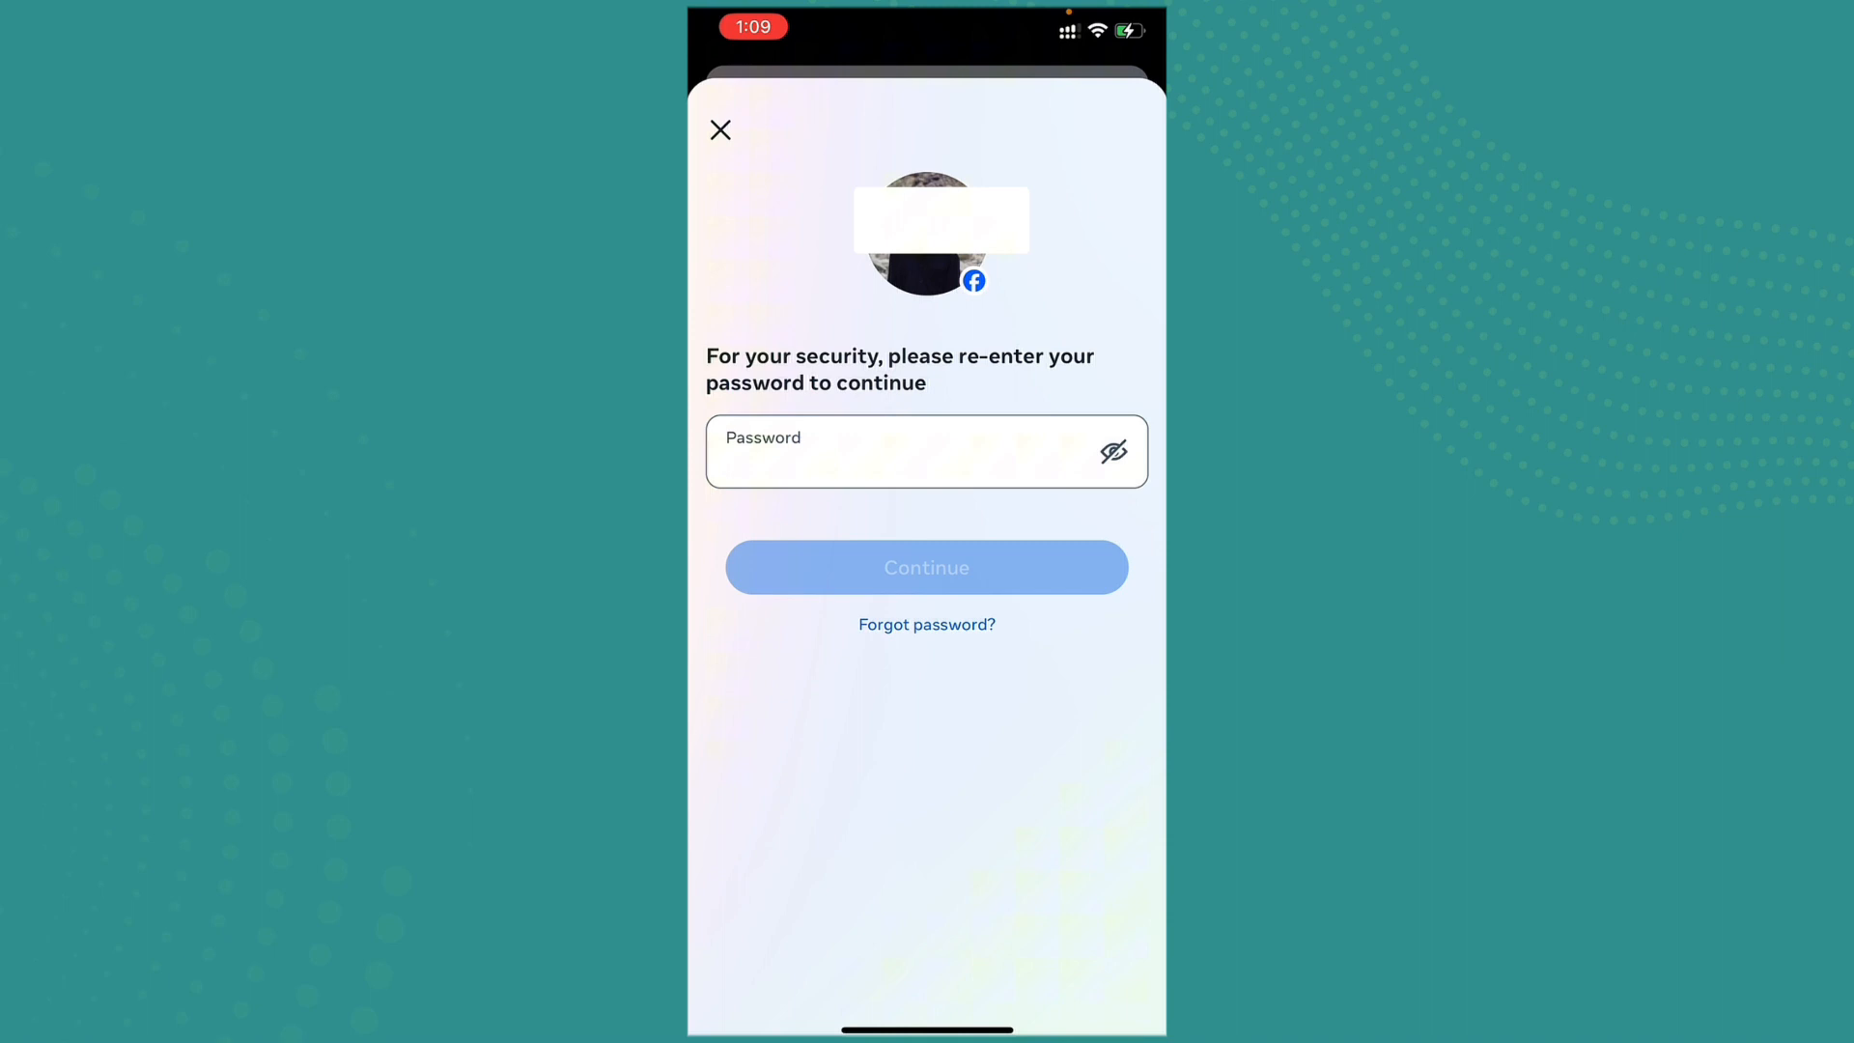